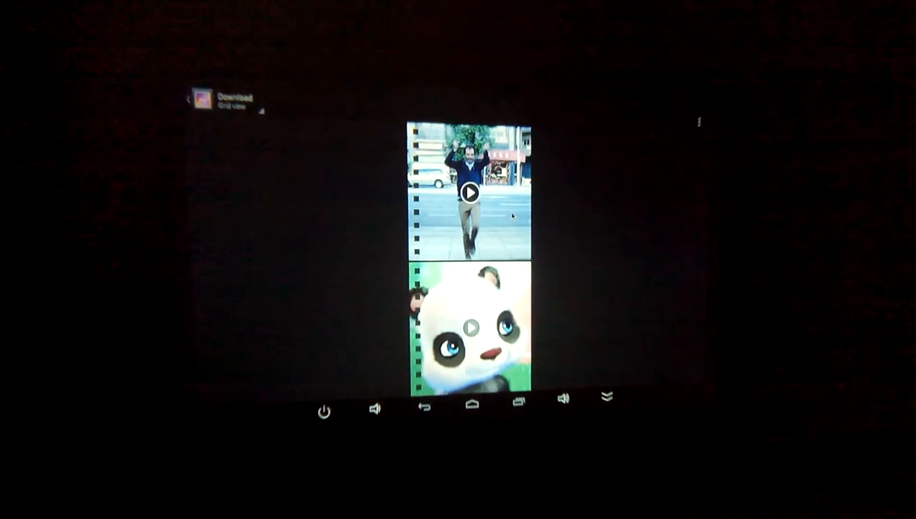
- Open the panda cartoon video from the Download folder full screen, paused and ready to play
left_click(469, 327)
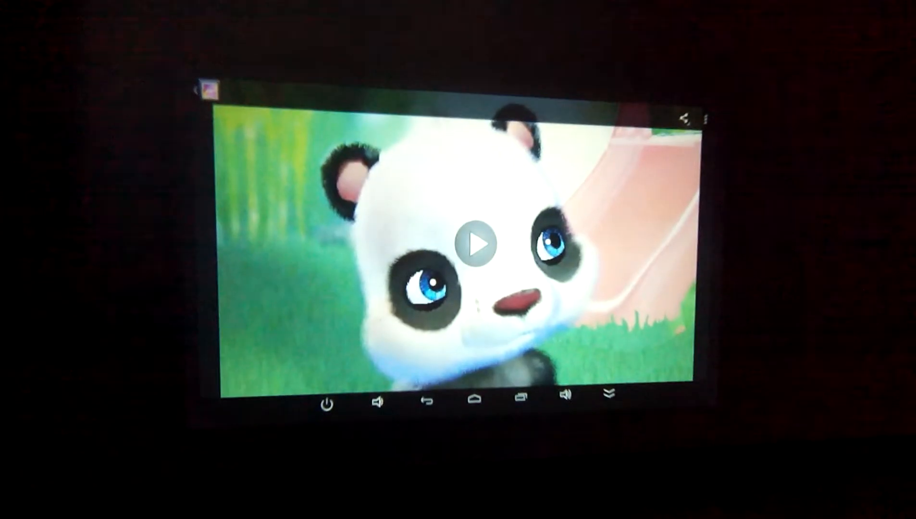